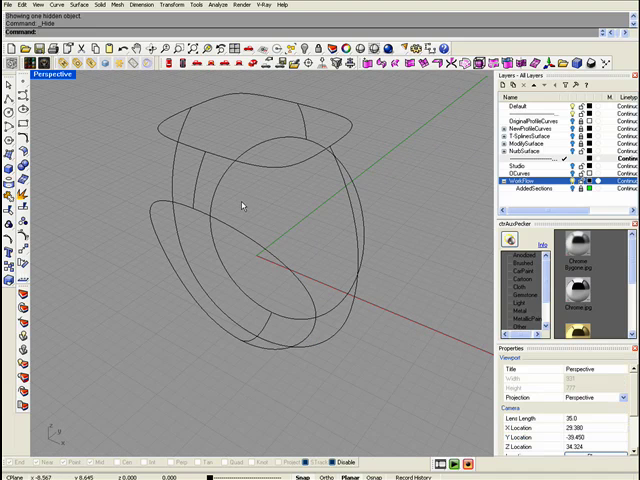
{"action": "mouse_move", "coordinate": [242, 208]}
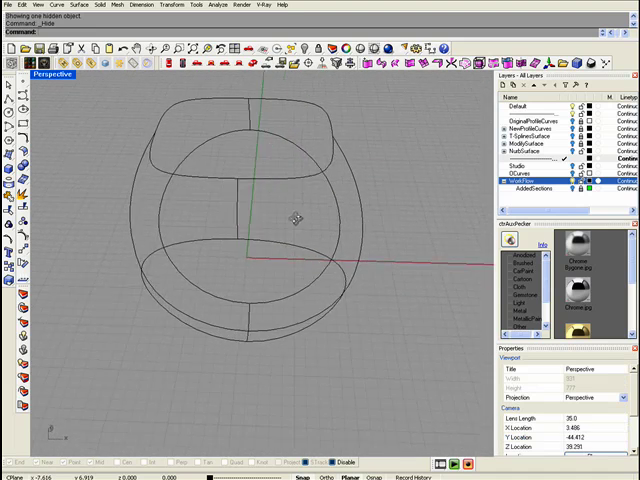
Select the ring's first profile curve for lofting after orbiting to view the curves
{"action": "left_click_drag", "start_coordinate": [296, 220], "coordinate": [240, 184]}
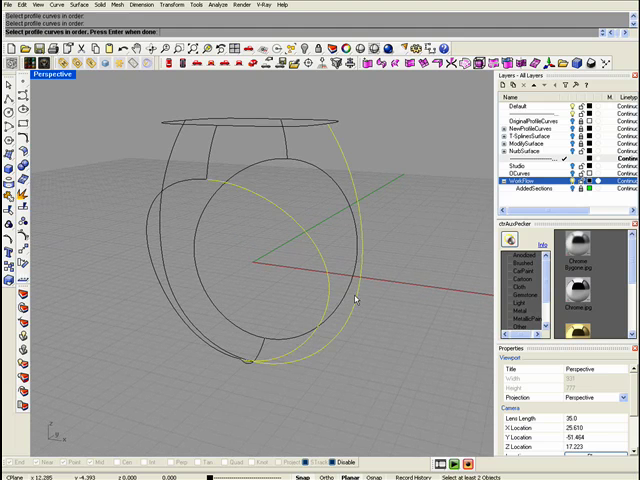
{"action": "left_click", "coordinate": [356, 298]}
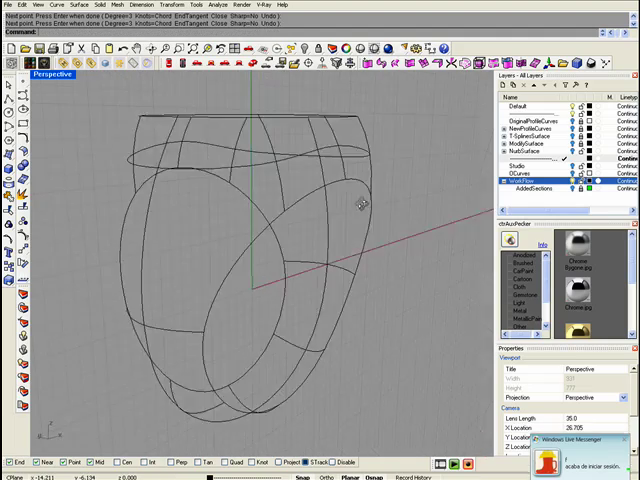
{"action": "left_click_drag", "start_coordinate": [360, 200], "coordinate": [264, 284]}
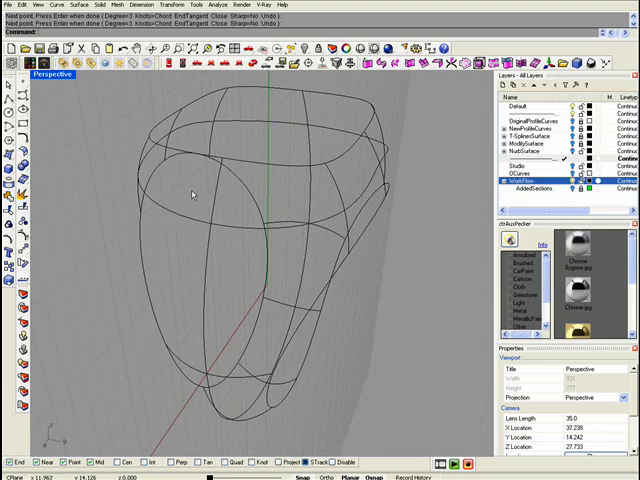
{"action": "left_click_drag", "start_coordinate": [200, 196], "coordinate": [300, 180]}
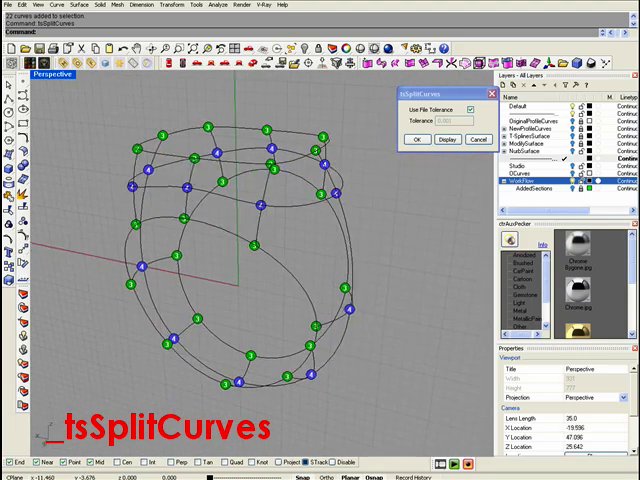
Confirm tsSplitCurves with Use File Tolerance so the ring curves split at their intersections
{"action": "left_click", "coordinate": [410, 140]}
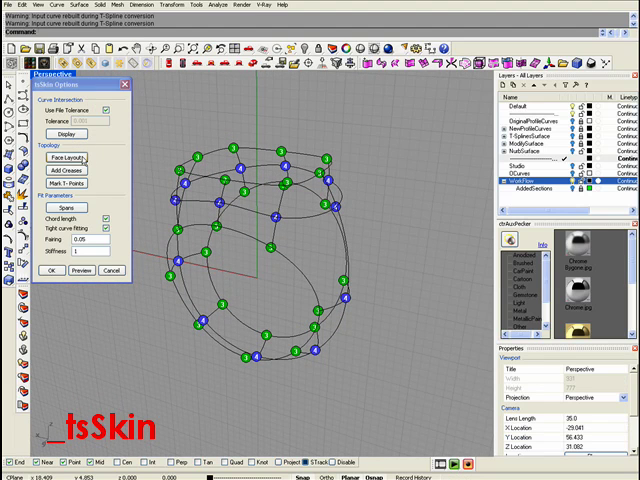
Add the profile curves in tsSkin Options and build the skinned T-Splines ring surface
{"action": "left_click", "coordinate": [48, 272]}
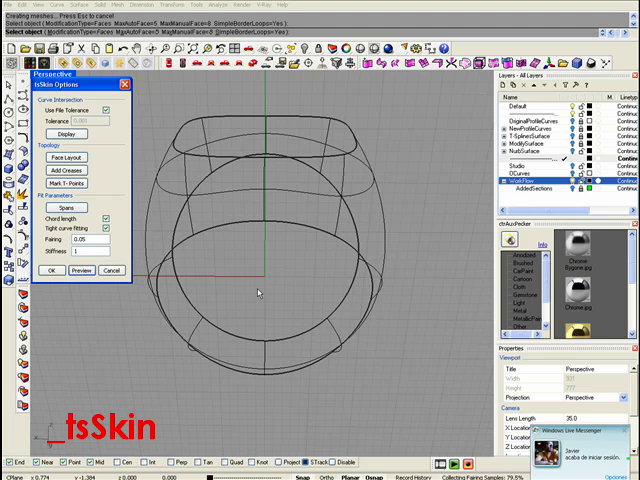
{"action": "left_click", "coordinate": [80, 272]}
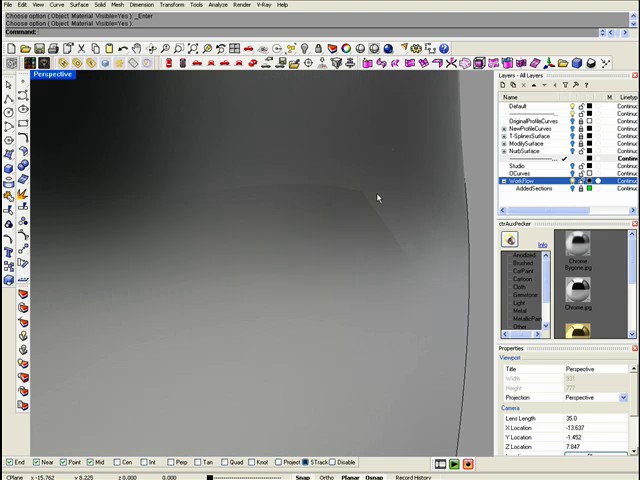
{"action": "mouse_move", "coordinate": [358, 192]}
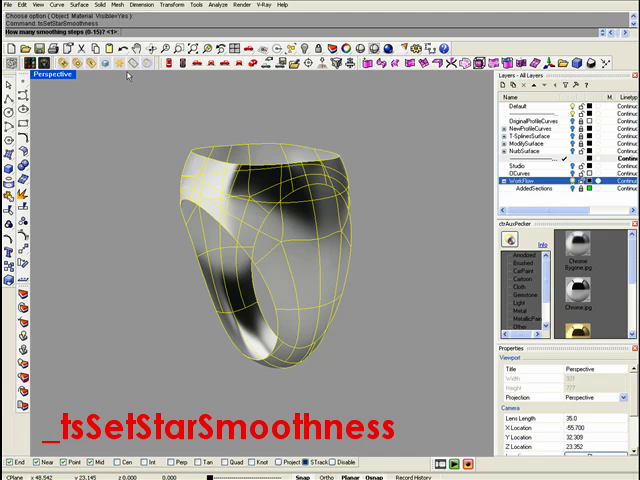
Enter a star smoothness value of 5 for the ring surface
{"action": "type", "text": "5"}
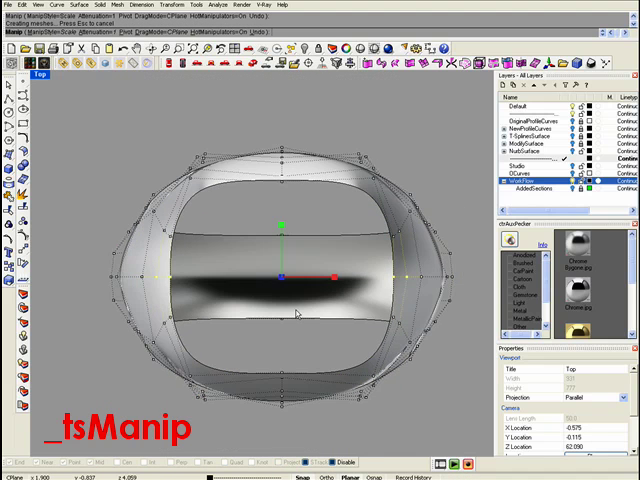
Select control points on the ring's outline in tsManip to flatten its top face
{"action": "left_click", "coordinate": [52, 74]}
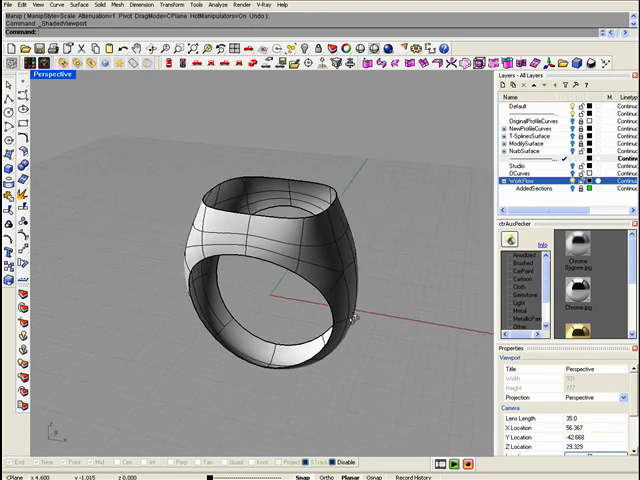
Orbit the Perspective view around the ring before converting it to a NURBS solid
{"action": "left_click_drag", "start_coordinate": [300, 280], "coordinate": [320, 290]}
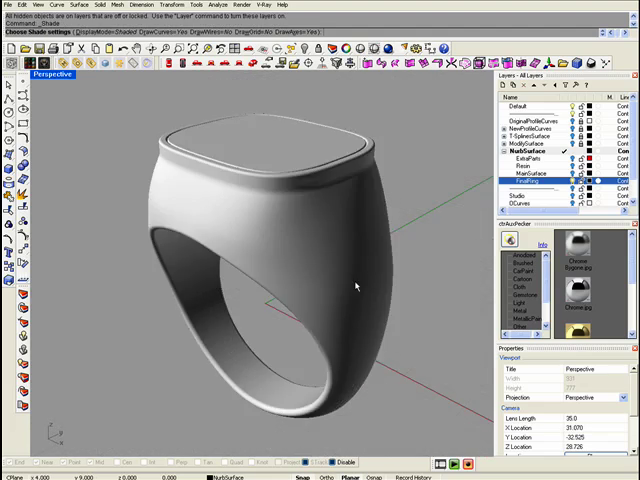
Show the Perspective viewport's display mode menu for the finished signet ring
{"action": "left_click", "coordinate": [52, 74]}
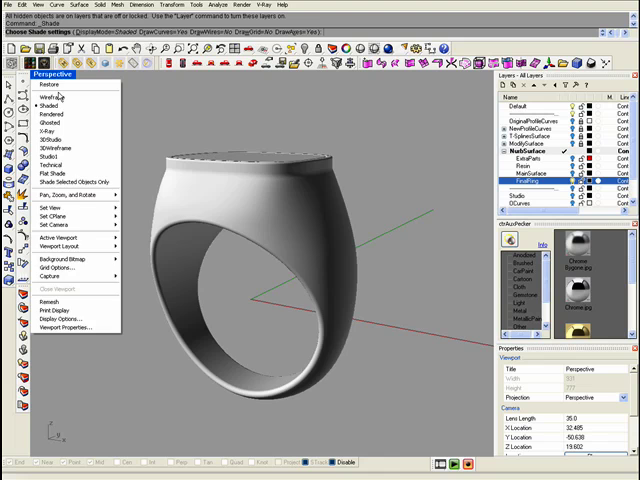